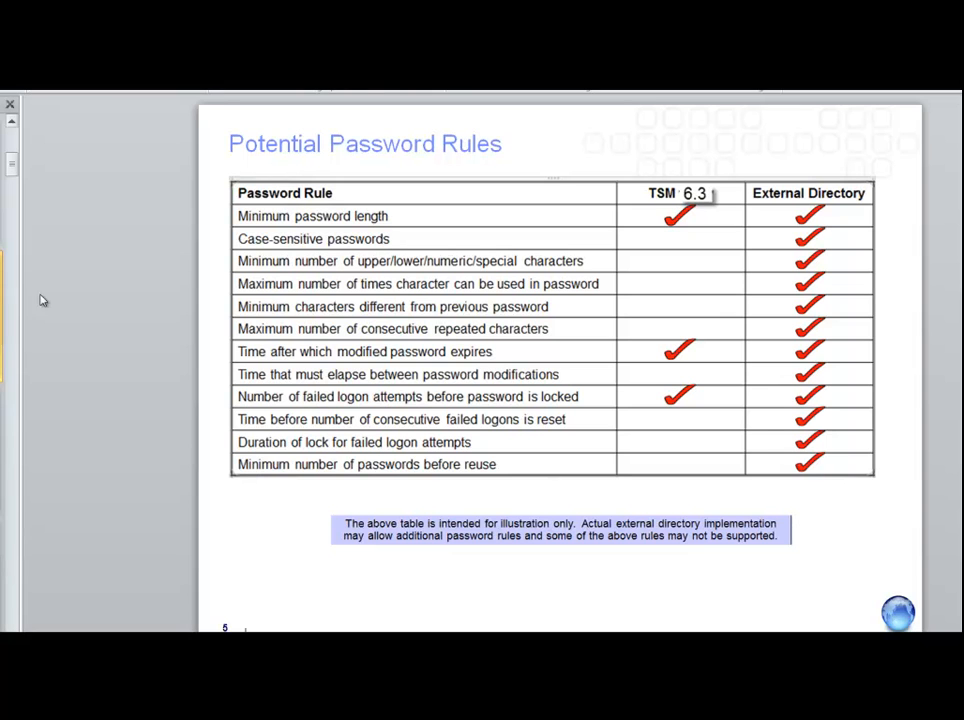
pyautogui.moveTo(512, 284)
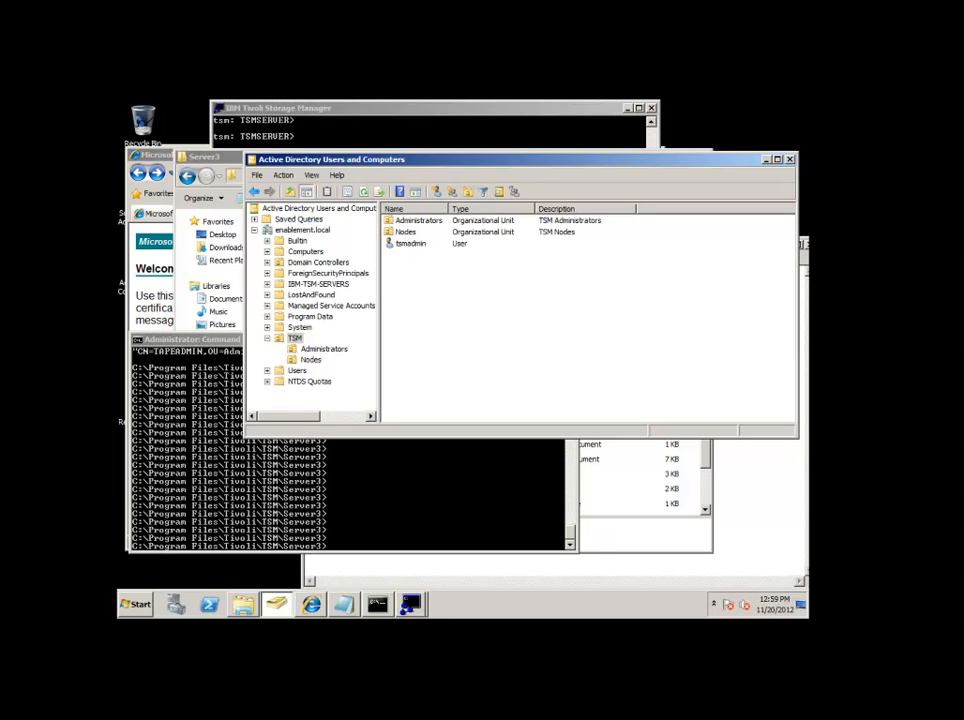
pyautogui.moveTo(358, 228)
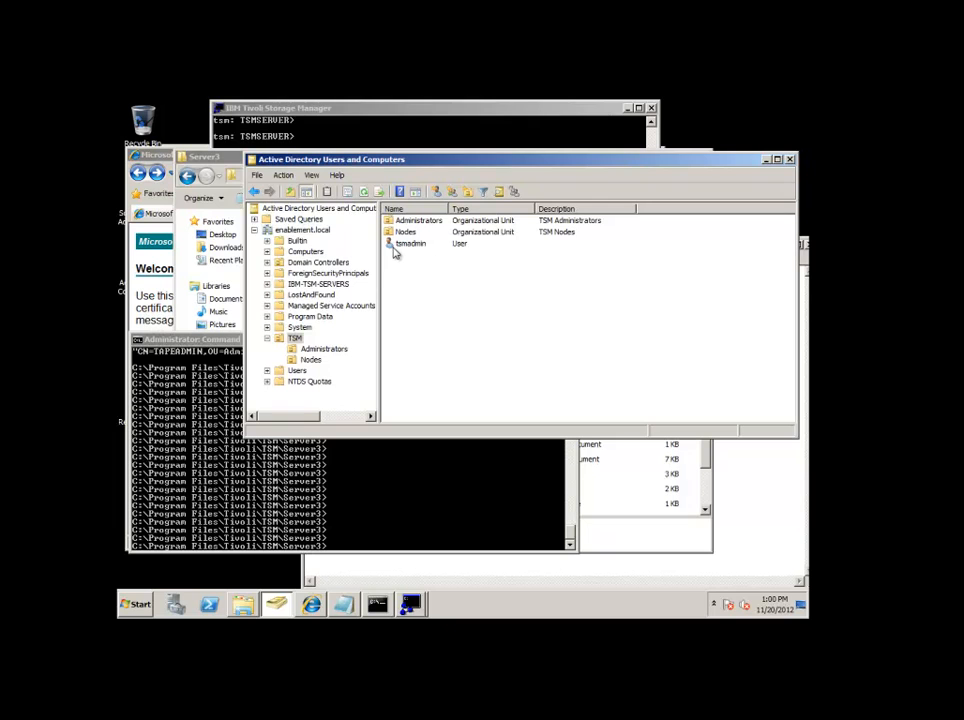
pyautogui.moveTo(410, 244)
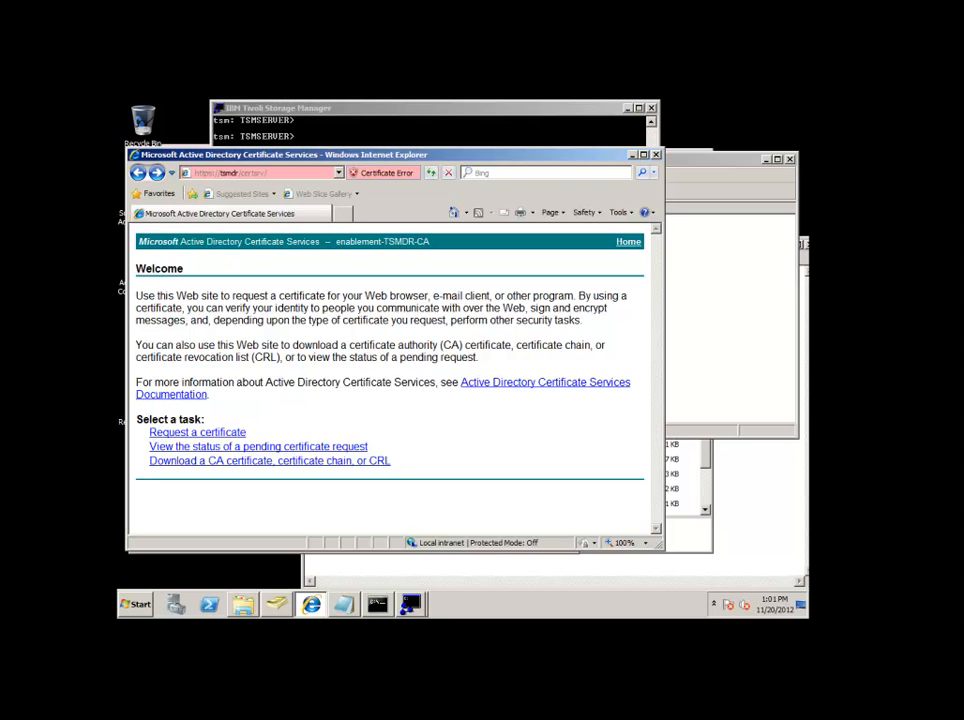
pyautogui.moveTo(570, 156)
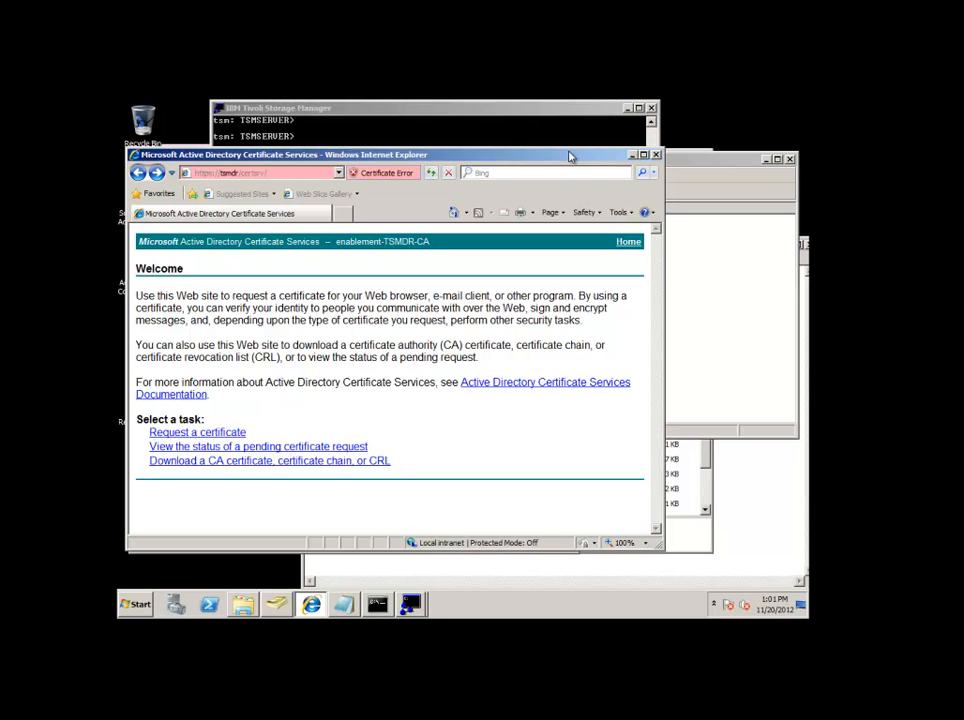
pyautogui.moveTo(266, 190)
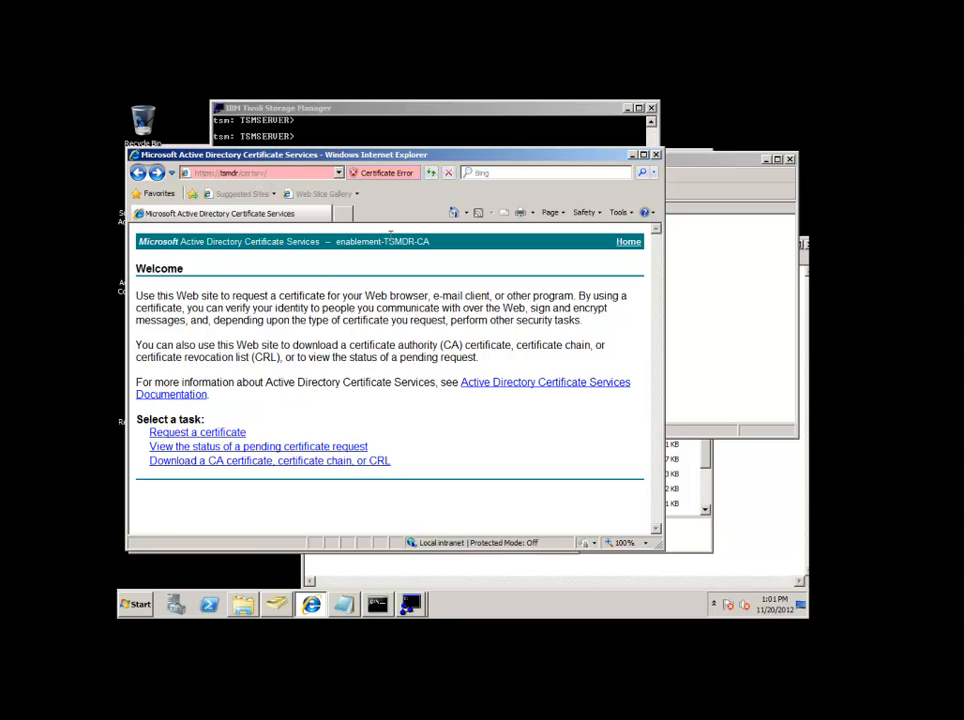
# Step: Bring up the Active Directory Certificate Services welcome page in Internet Explorer
pyautogui.click(376, 604)
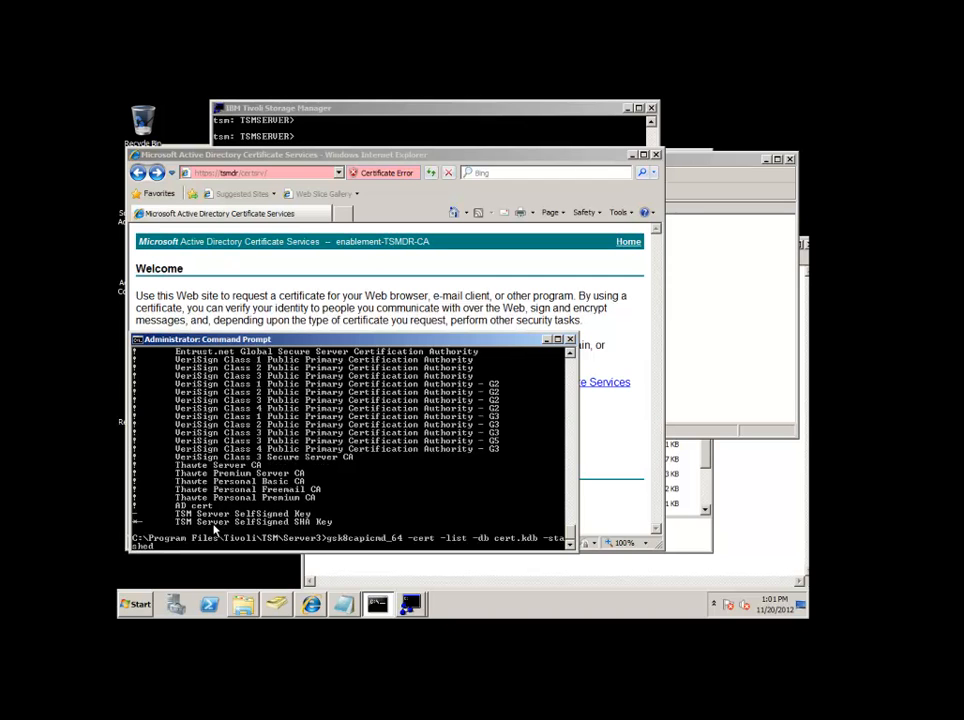
# Step: Show details of the "AD cert" certificate in cert.kdb with gsk8capicmd_64 -cert -details -stashed
pyautogui.write('gsk8capicmd_64 -cert -details -label "AD cert" -db cert.kdb -stashed')
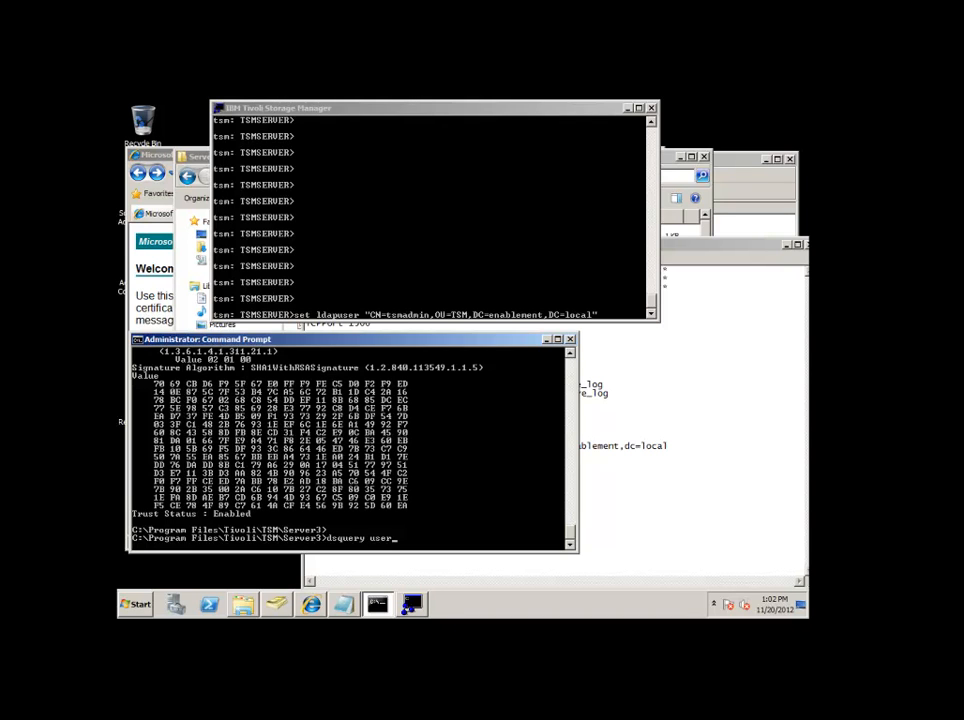
pyautogui.moveTo(462, 498)
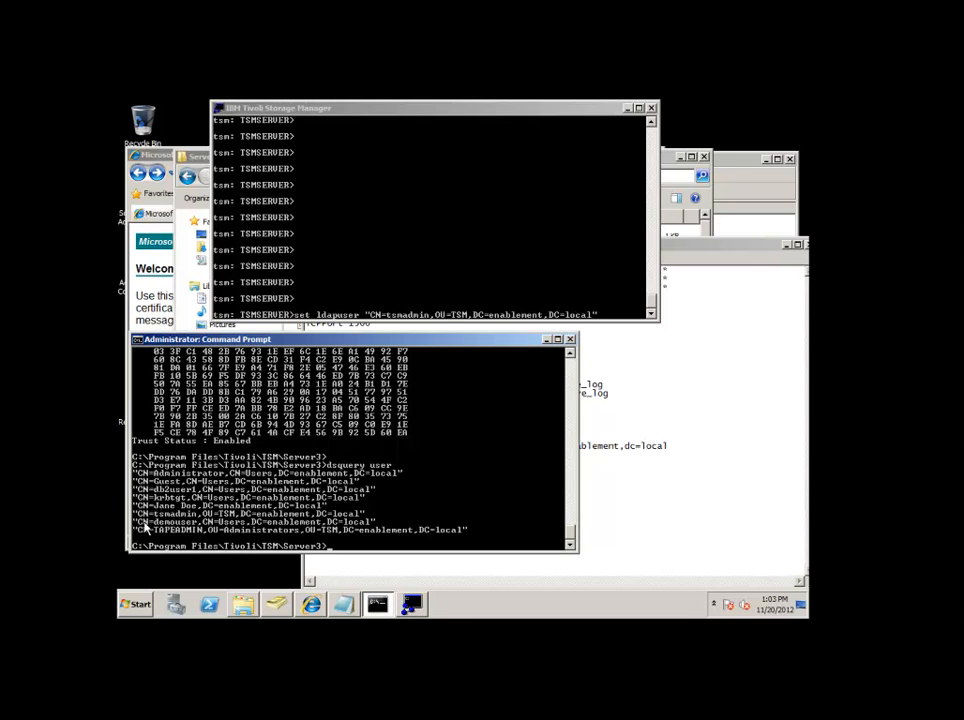
pyautogui.moveTo(168, 512)
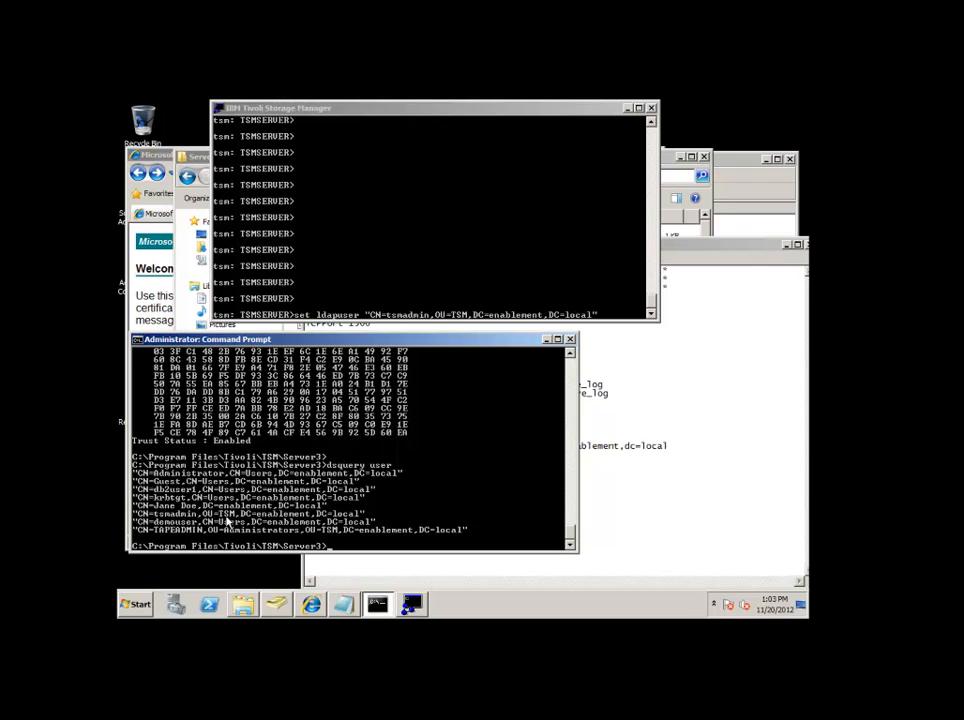
pyautogui.moveTo(304, 528)
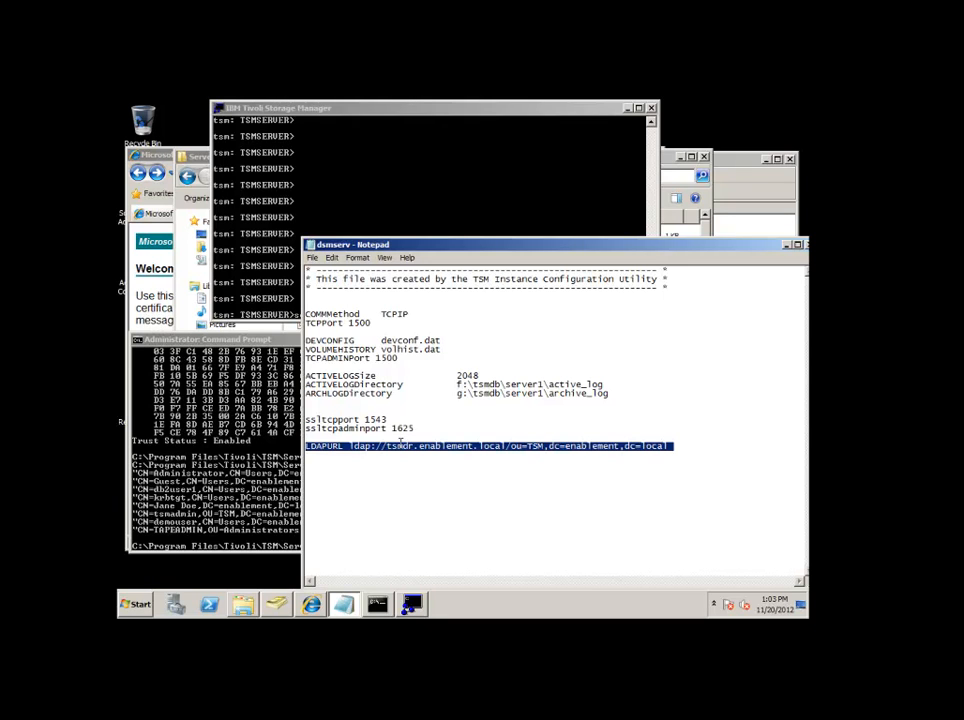
pyautogui.moveTo(366, 478)
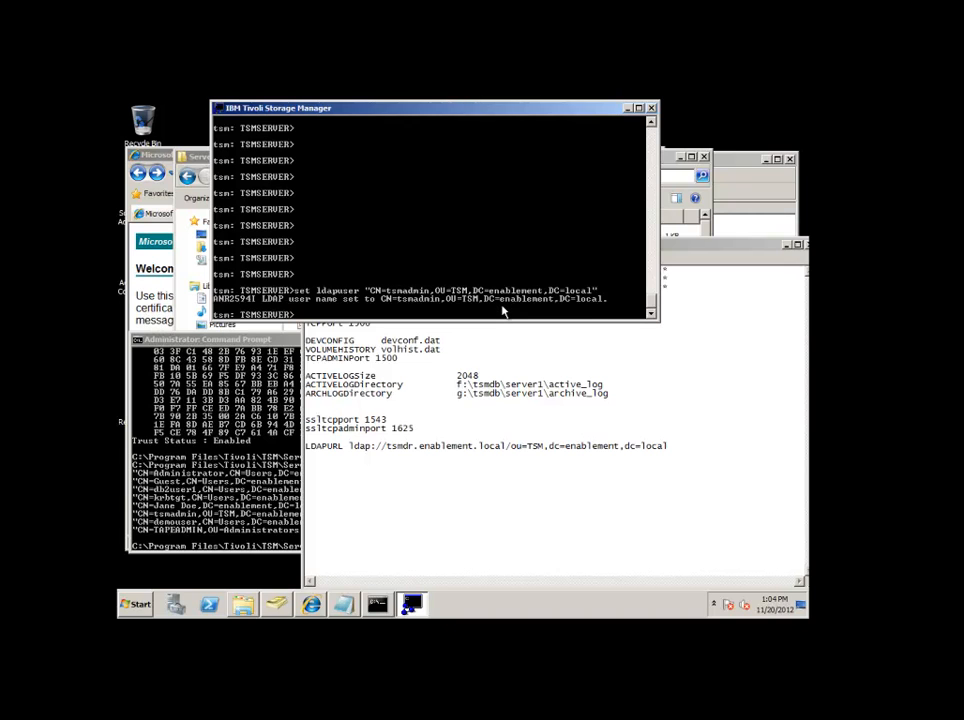
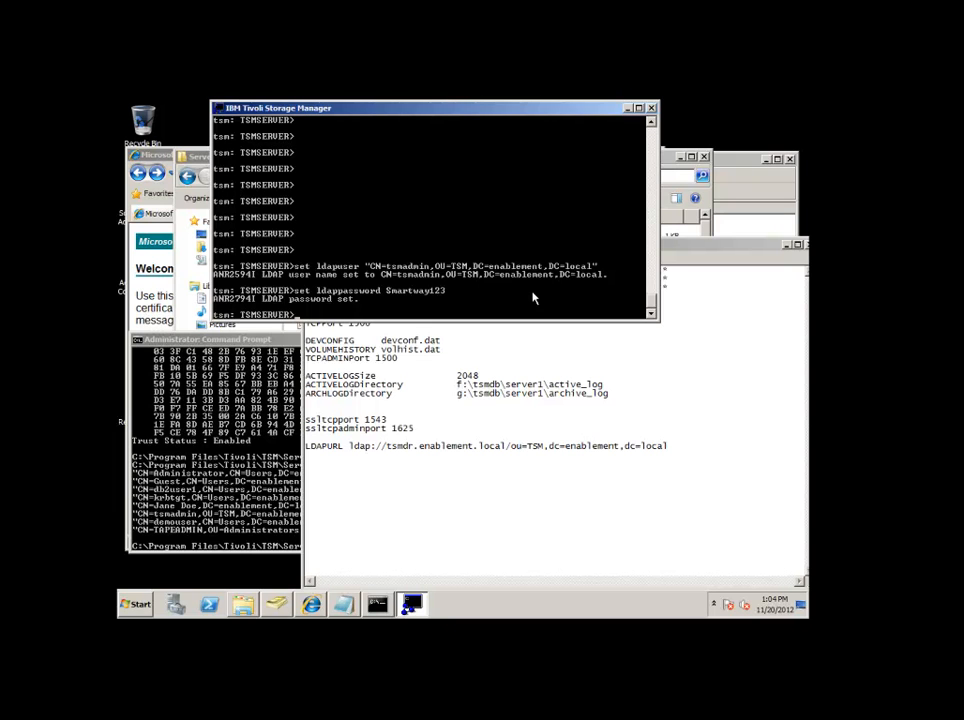
pyautogui.moveTo(882, 100)
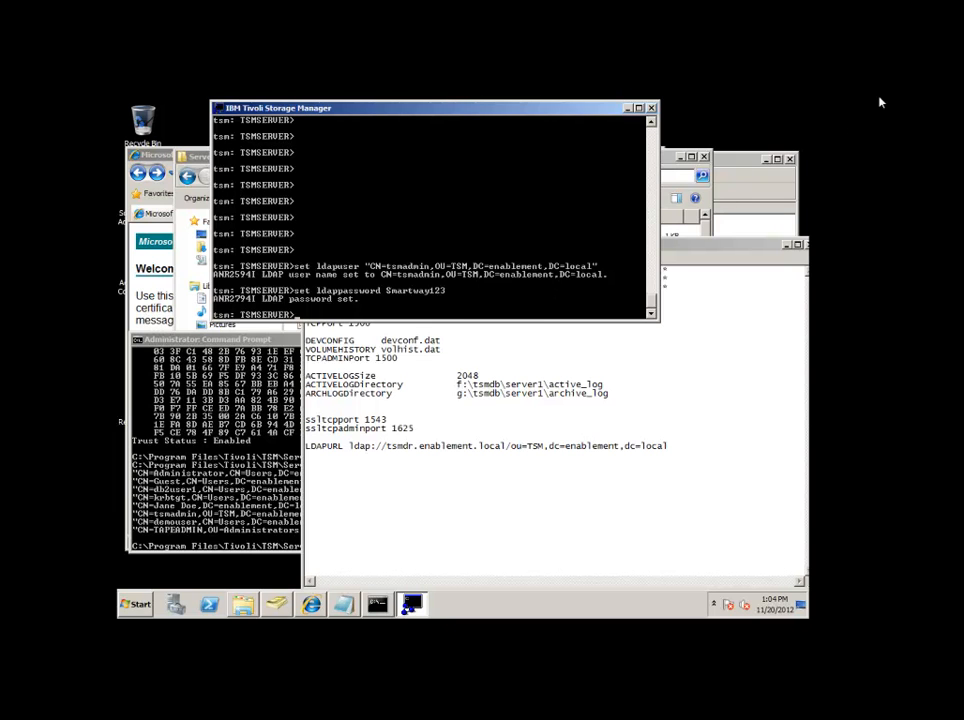
# Step: Update admin tapeadmin to auth=ldap and query its details showing LDAP (Pending)
pyautogui.write('update admin tapeadmin auth=ldap')
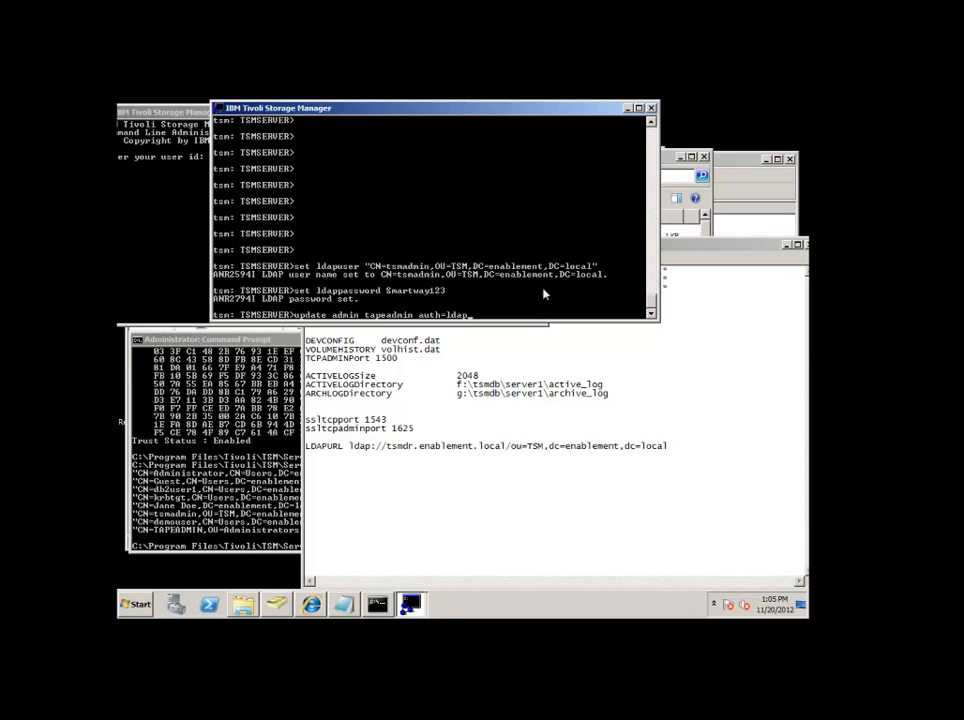
pyautogui.moveTo(516, 314)
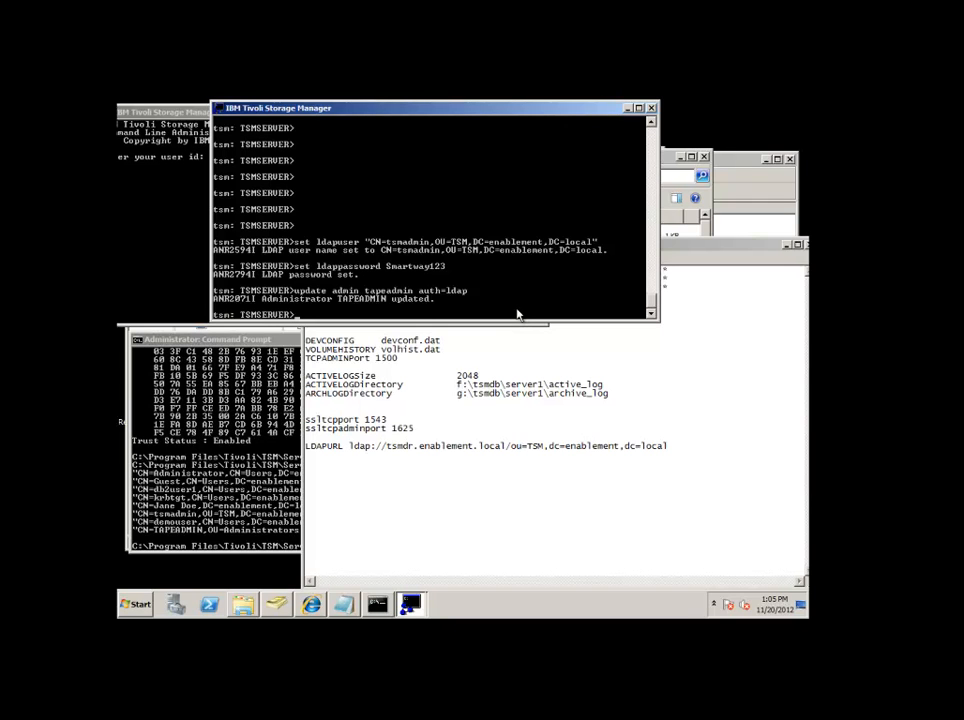
pyautogui.write('q admin')
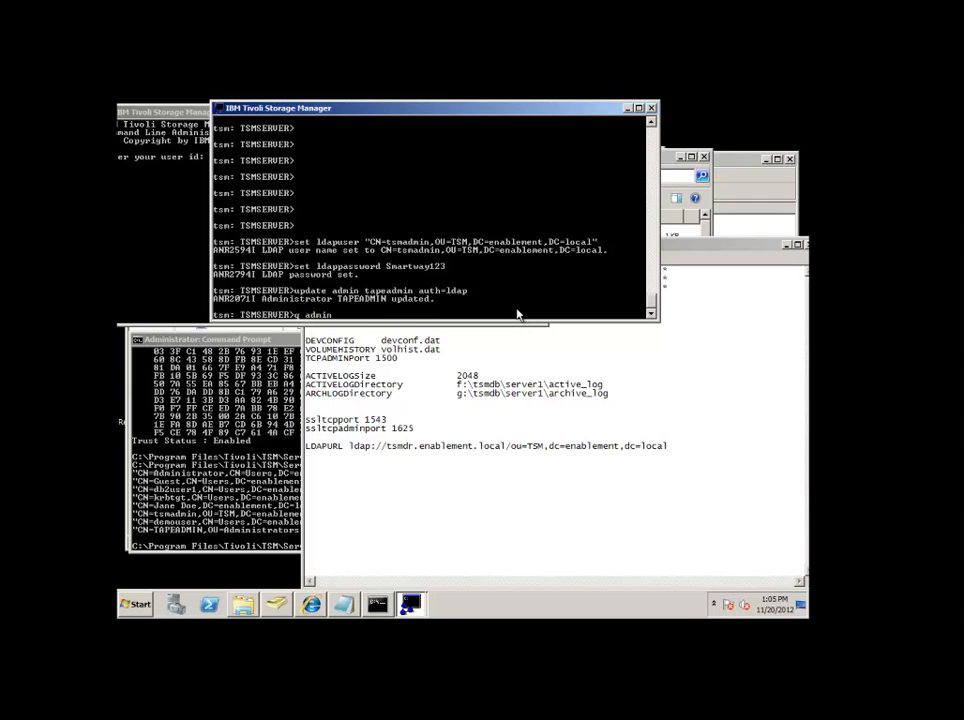
pyautogui.write('tapeadmin f=d')
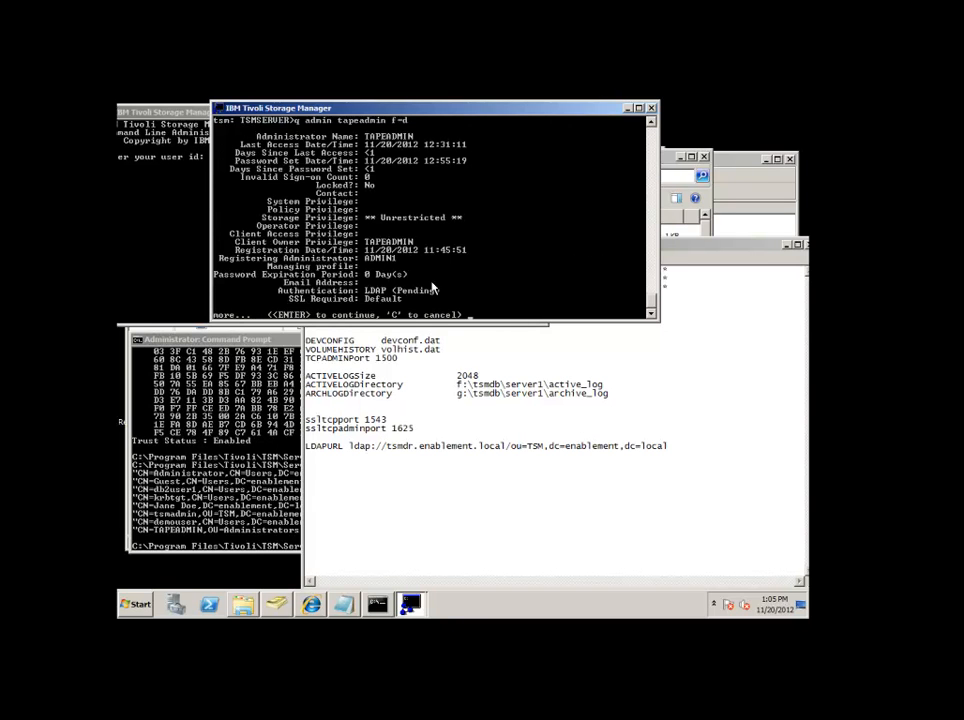
pyautogui.moveTo(338, 298)
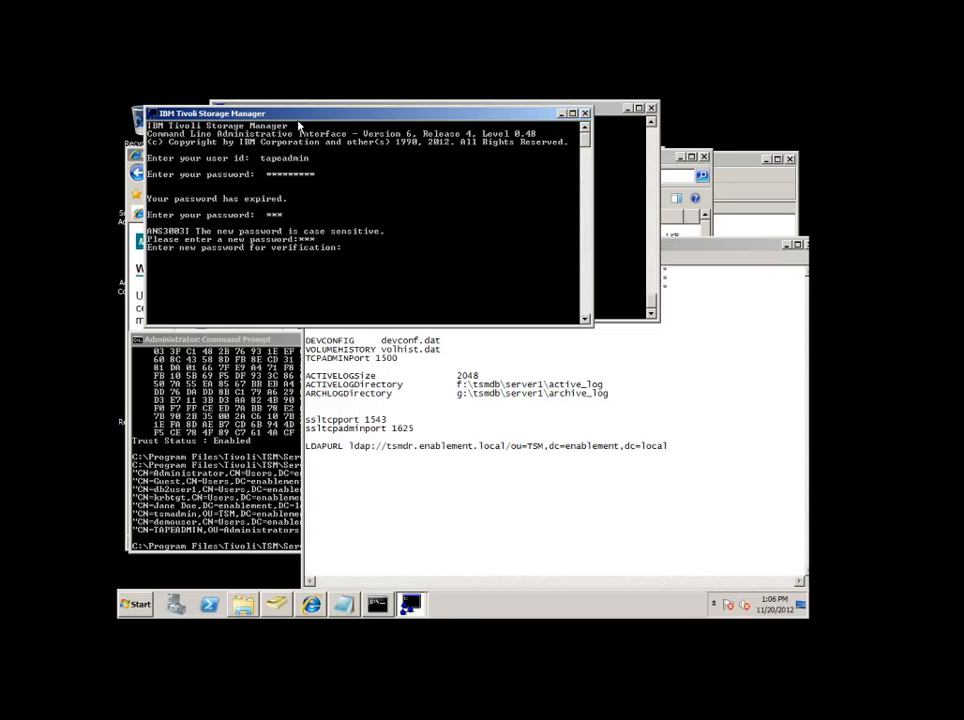
# Step: Enter tapeadmin's expired password and a new password, which the server rejects
pyautogui.write('***')
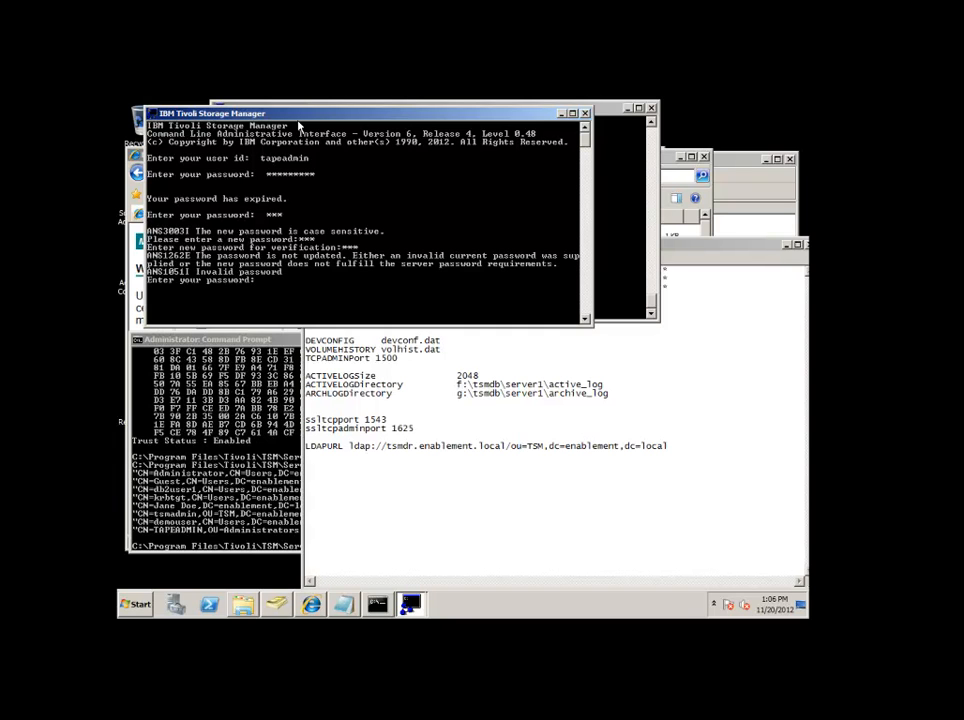
pyautogui.write('*********')
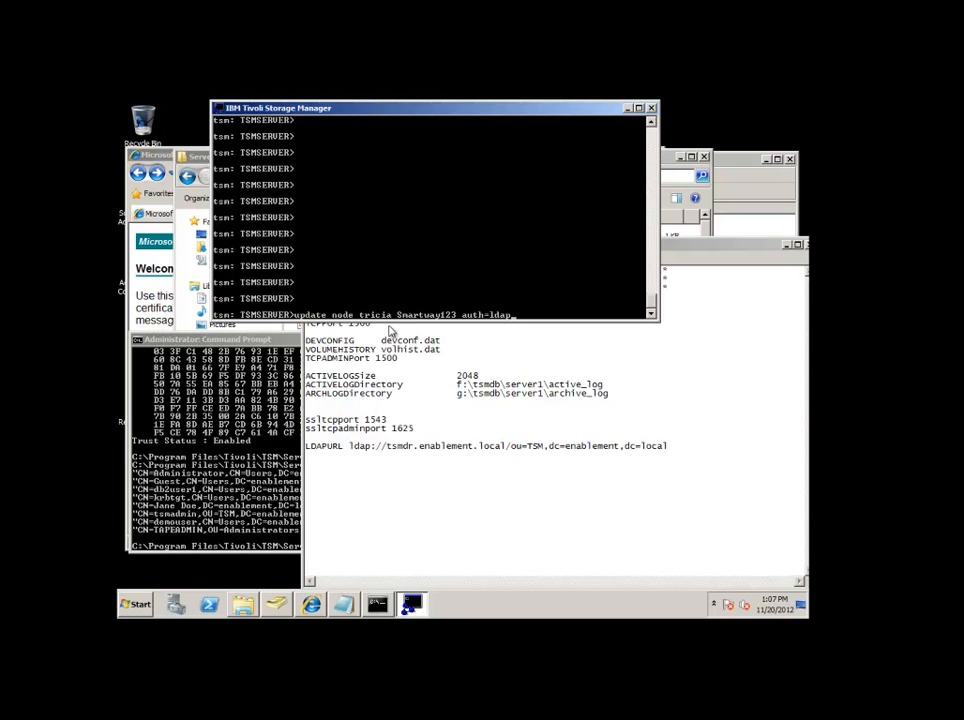
pyautogui.moveTo(360, 316)
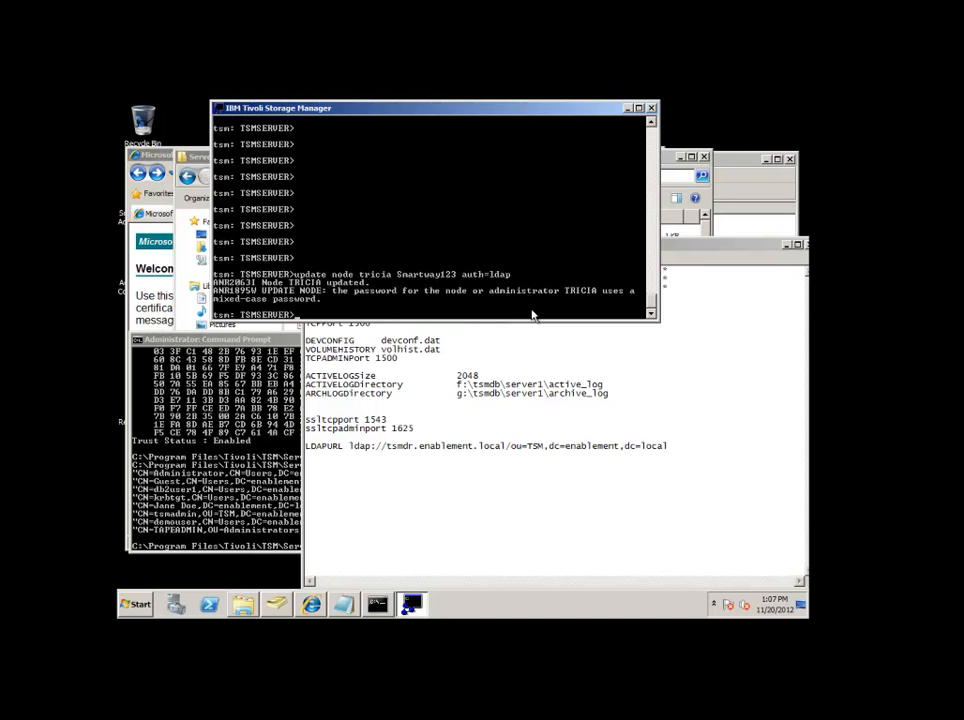
pyautogui.moveTo(394, 304)
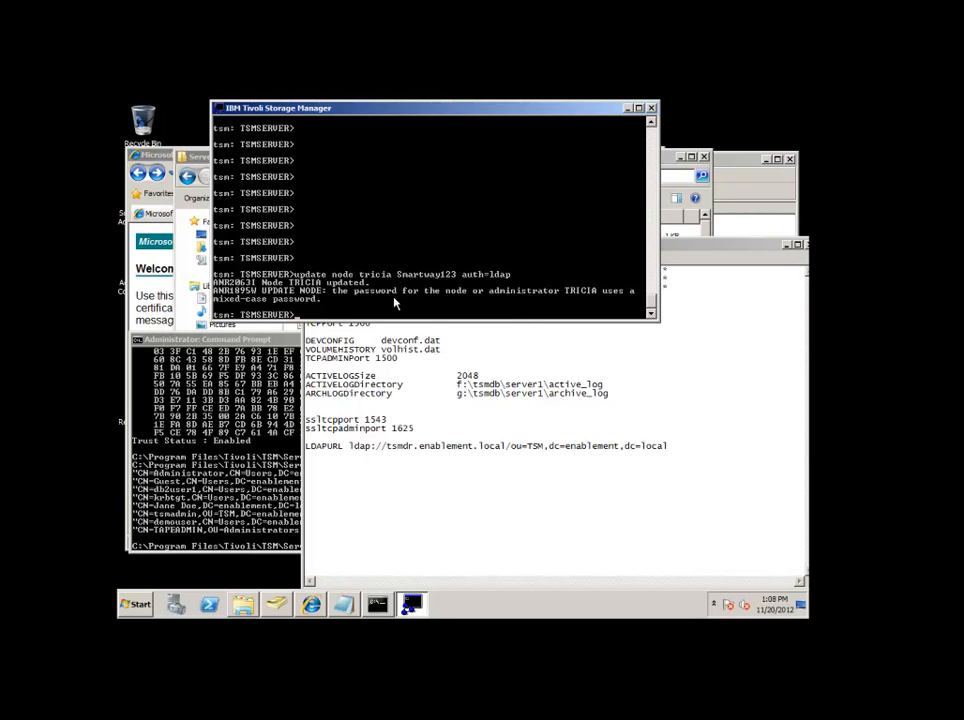
# Step: Enter update node tsmdr auth=ldap to switch node TSMDR to LDAP authentication
pyautogui.write('update node tsmdr auth=ldap')
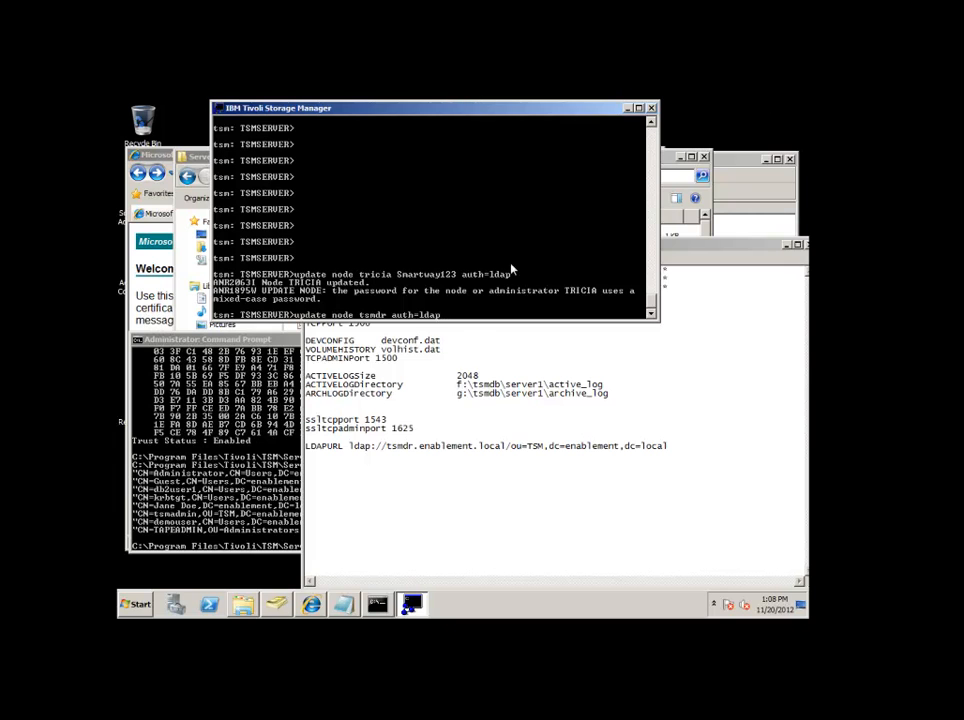
pyautogui.moveTo(456, 318)
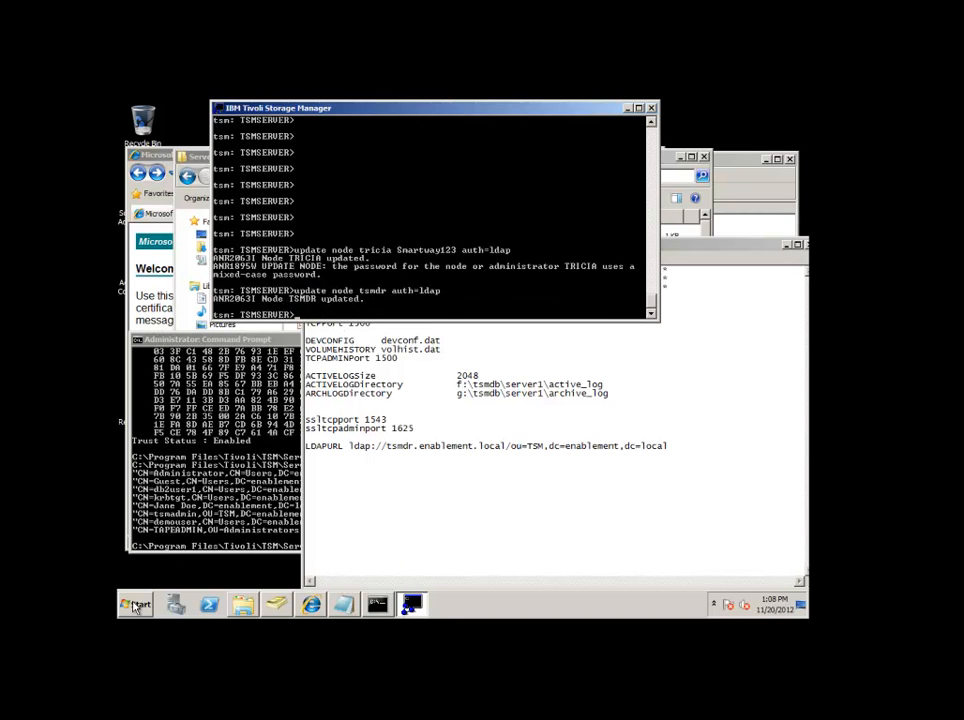
# Step: Launch the Backup-Archive GUI from Start > All Programs to get the TSMDR login dialog
pyautogui.click(136, 604)
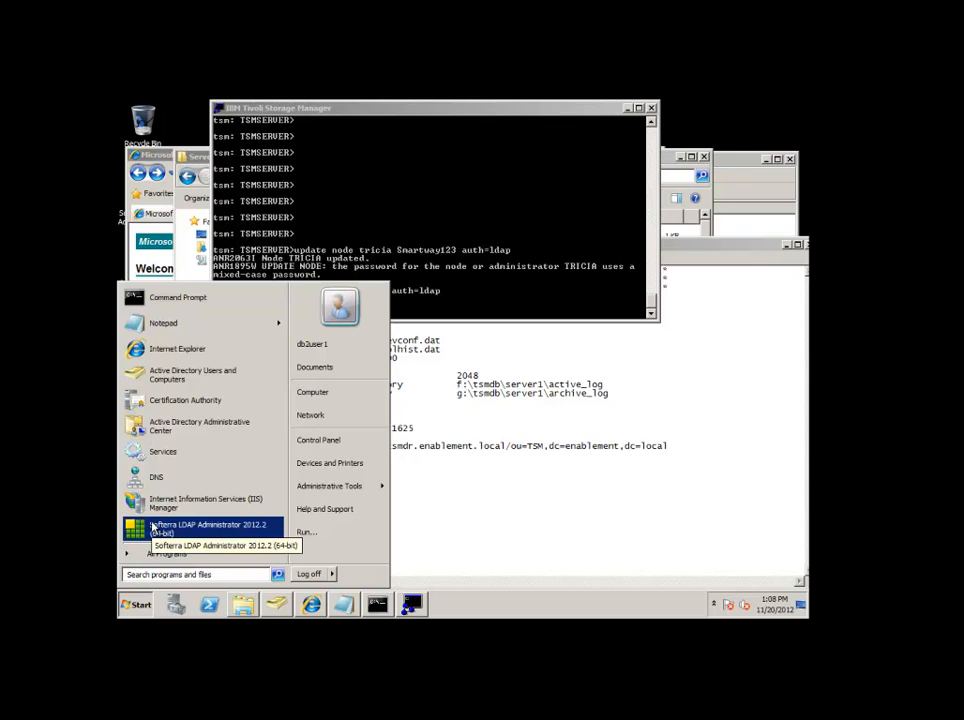
pyautogui.click(156, 552)
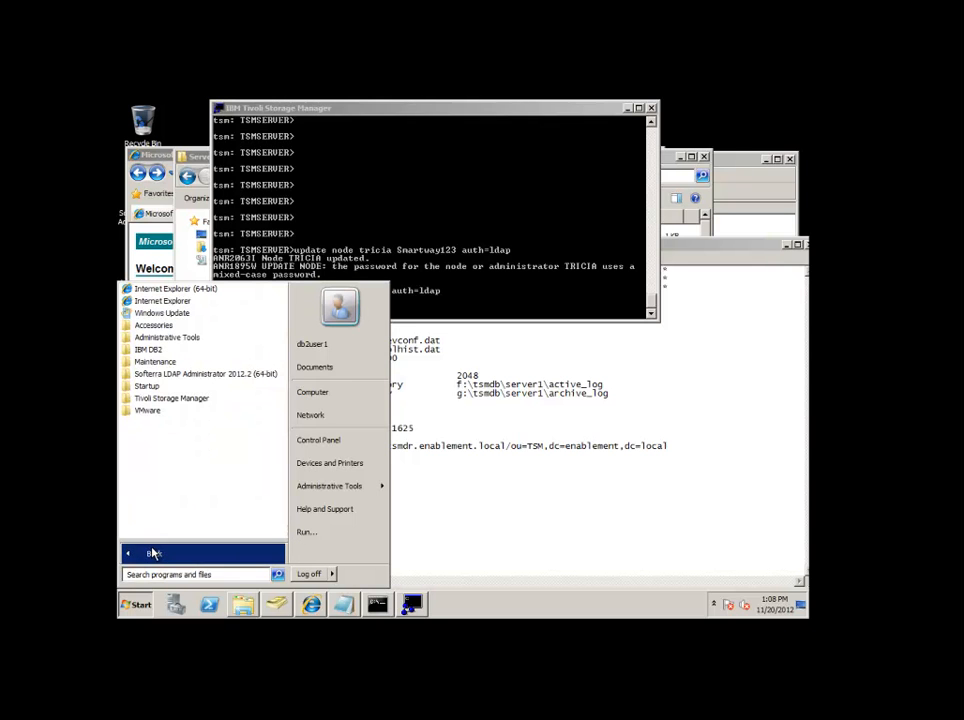
pyautogui.click(168, 398)
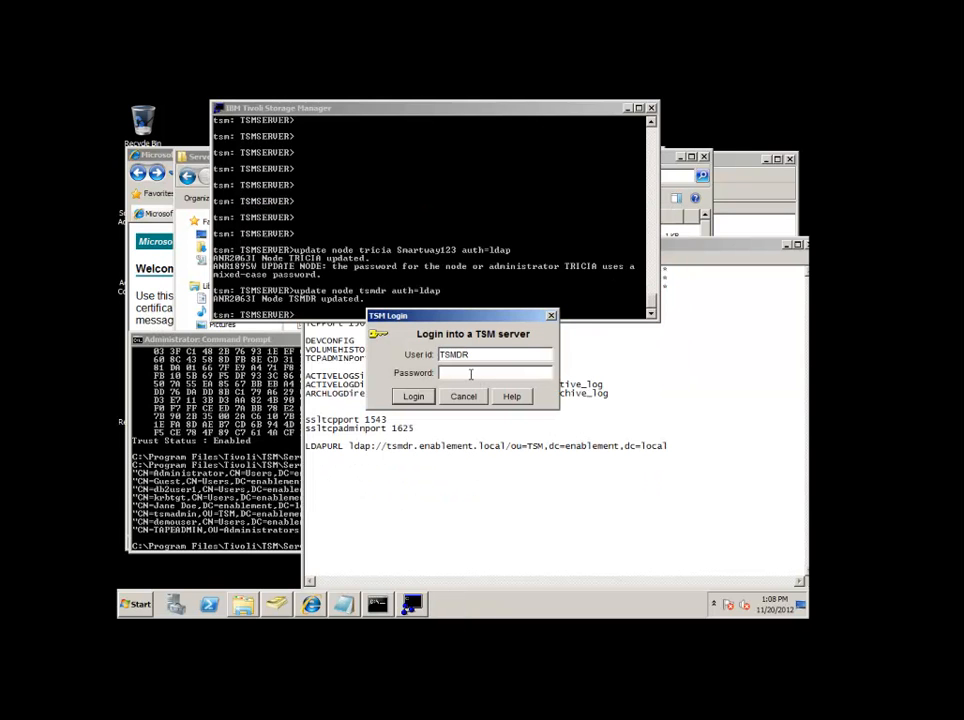
# Step: Log in as TSMDR and submit a new password in the expired-password dialog
pyautogui.write('***')
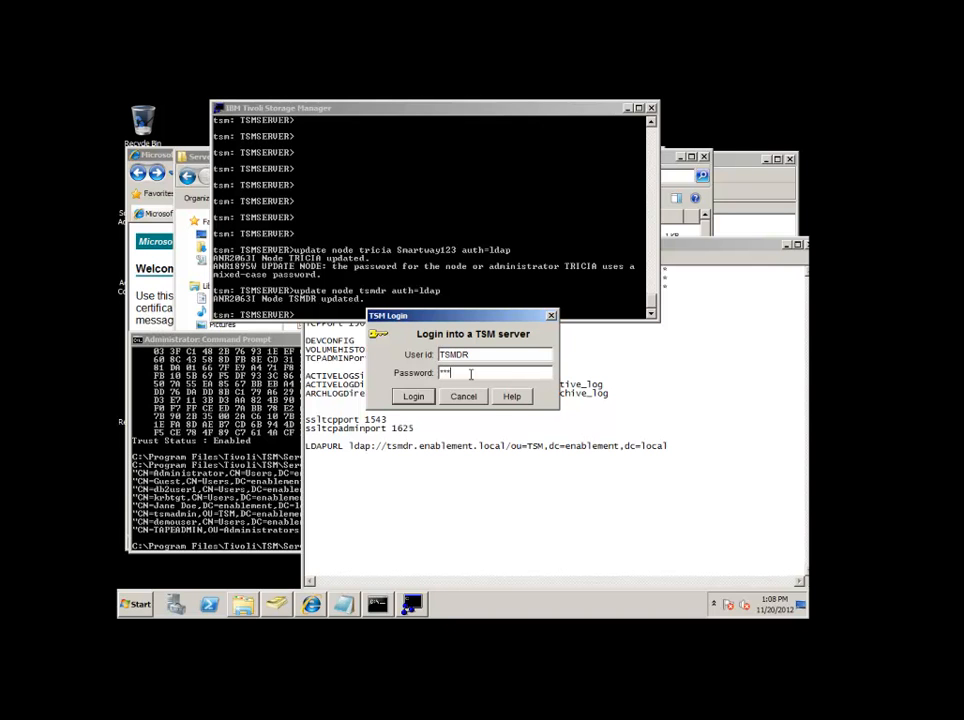
pyautogui.click(412, 396)
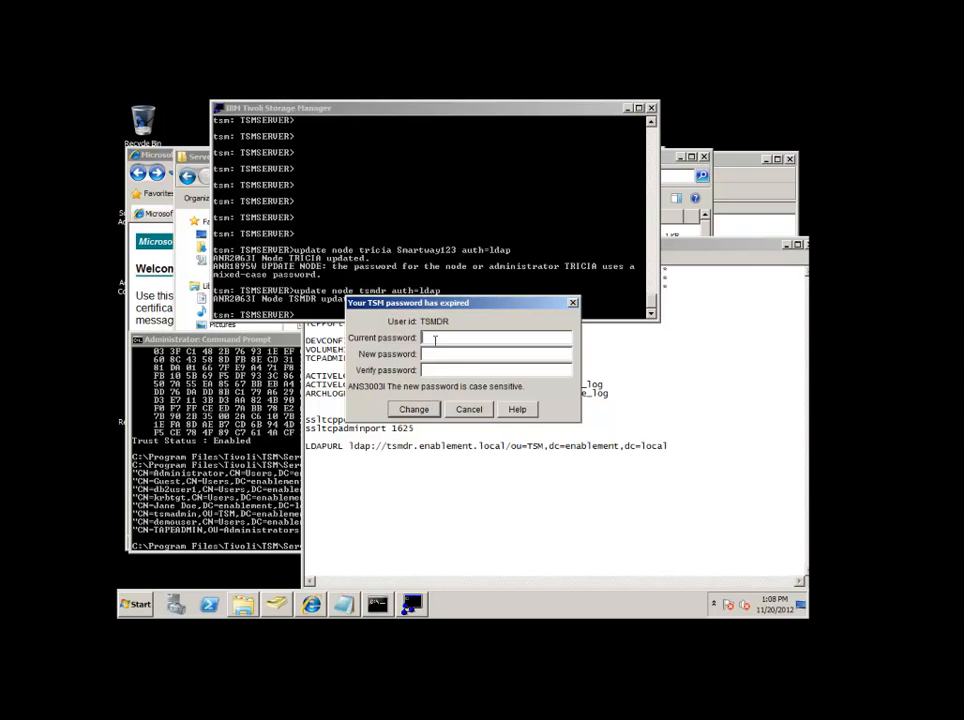
pyautogui.write('**')
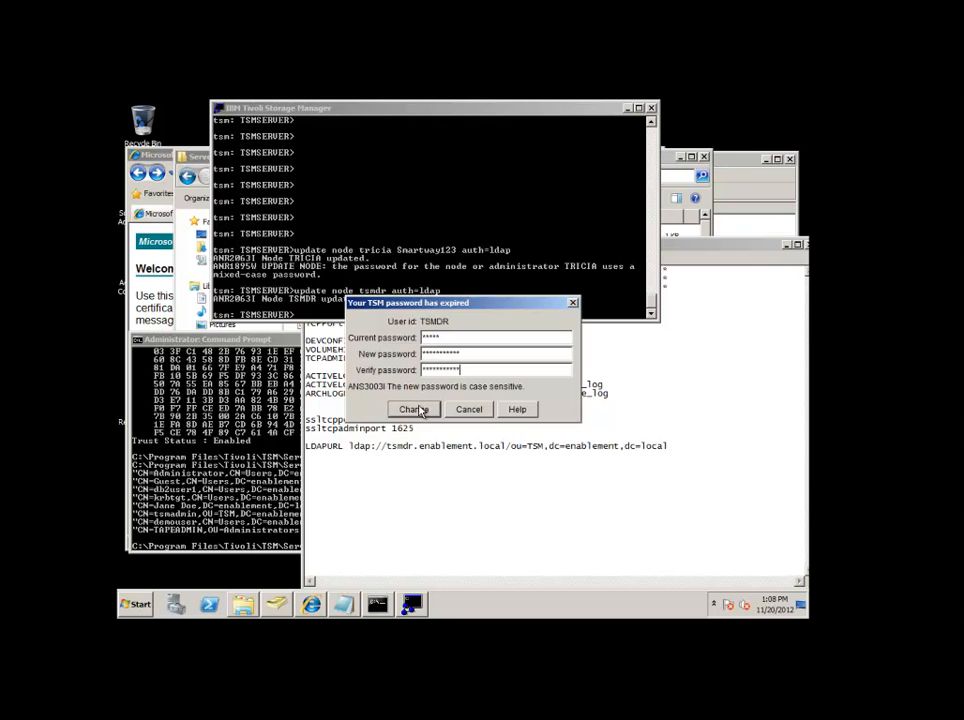
pyautogui.click(412, 408)
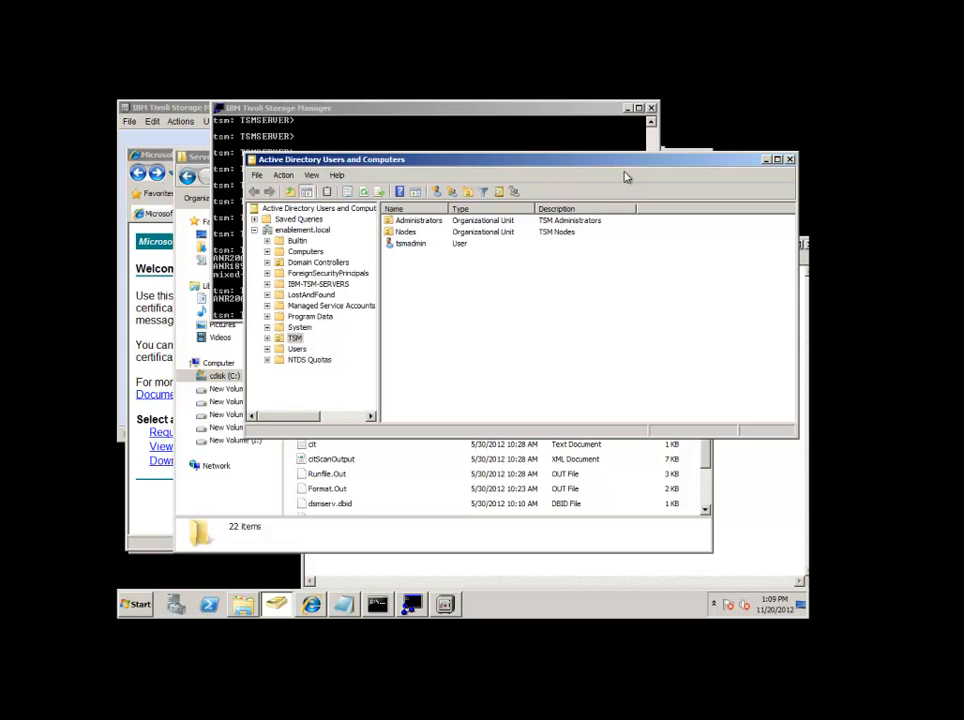
pyautogui.moveTo(496, 232)
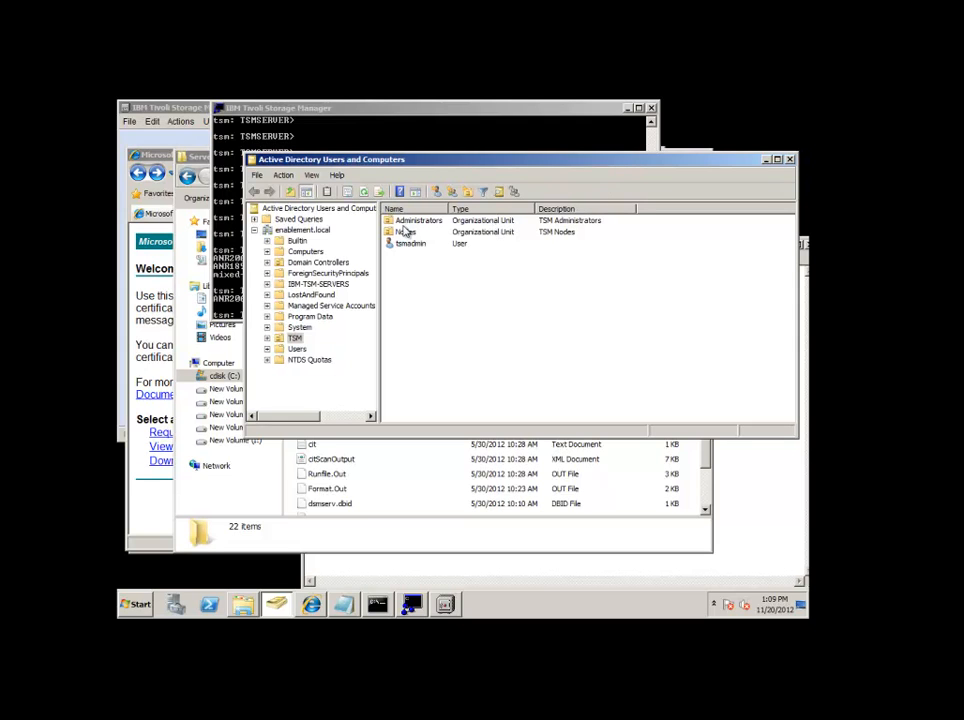
# Step: Open the Nodes unit under TSM and start Reset Password for the TRICIA account
pyautogui.click(404, 232)
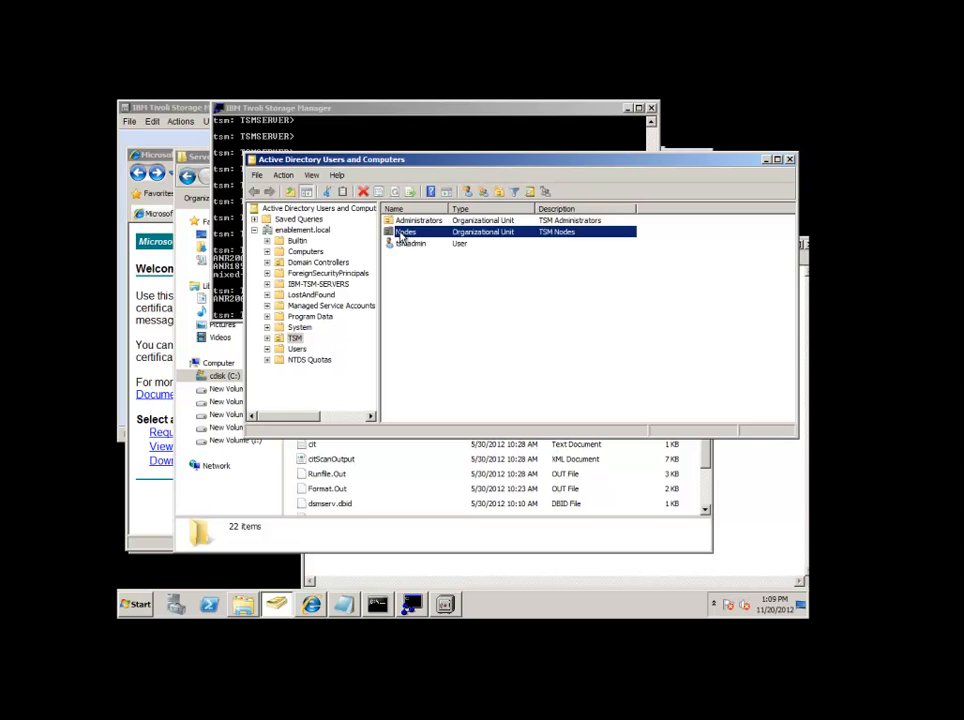
pyautogui.doubleClick(404, 232)
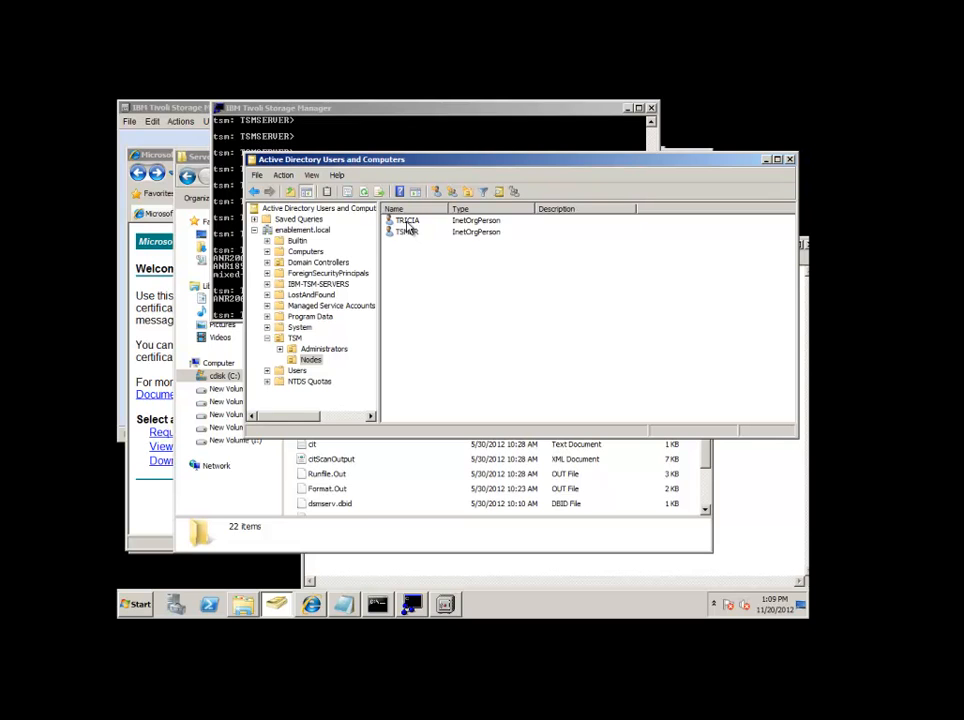
pyautogui.rightClick(408, 220)
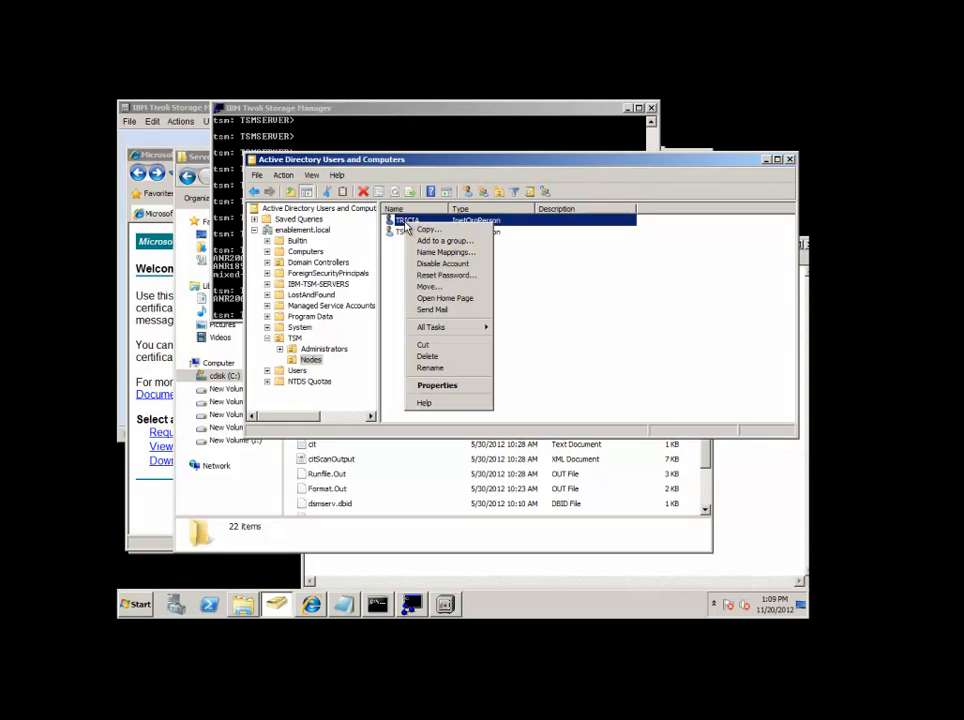
pyautogui.moveTo(442, 264)
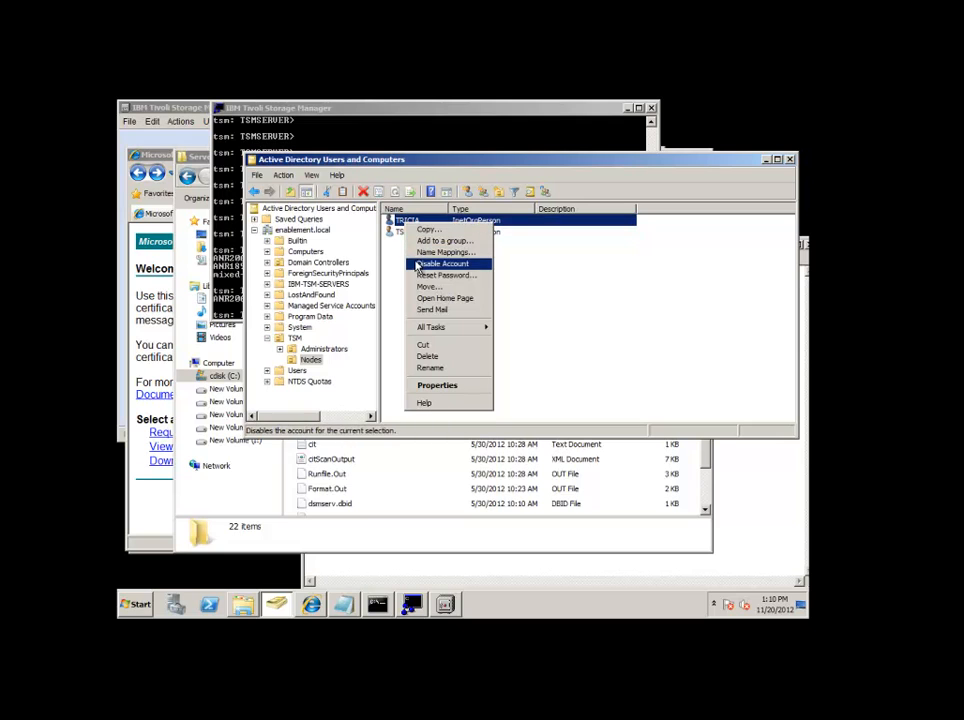
pyautogui.moveTo(446, 276)
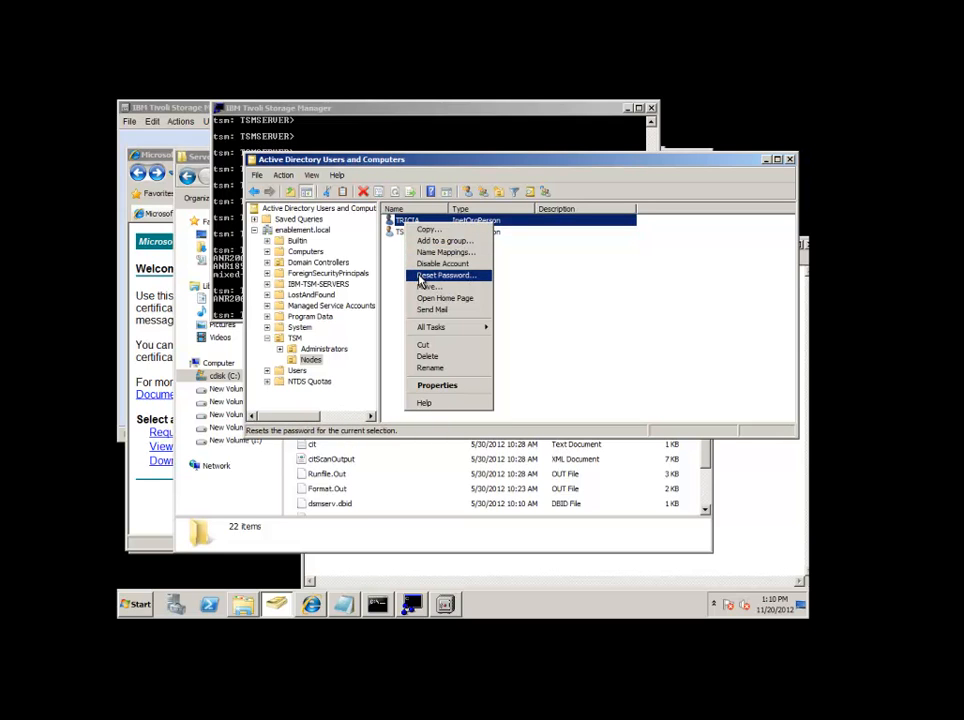
pyautogui.moveTo(420, 280)
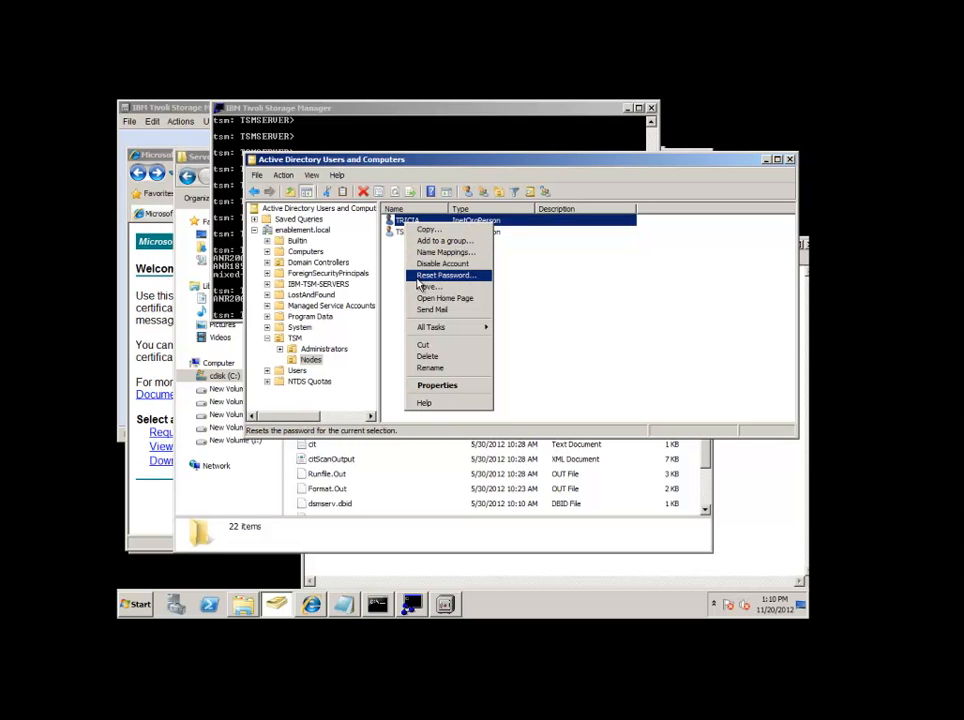
pyautogui.click(444, 276)
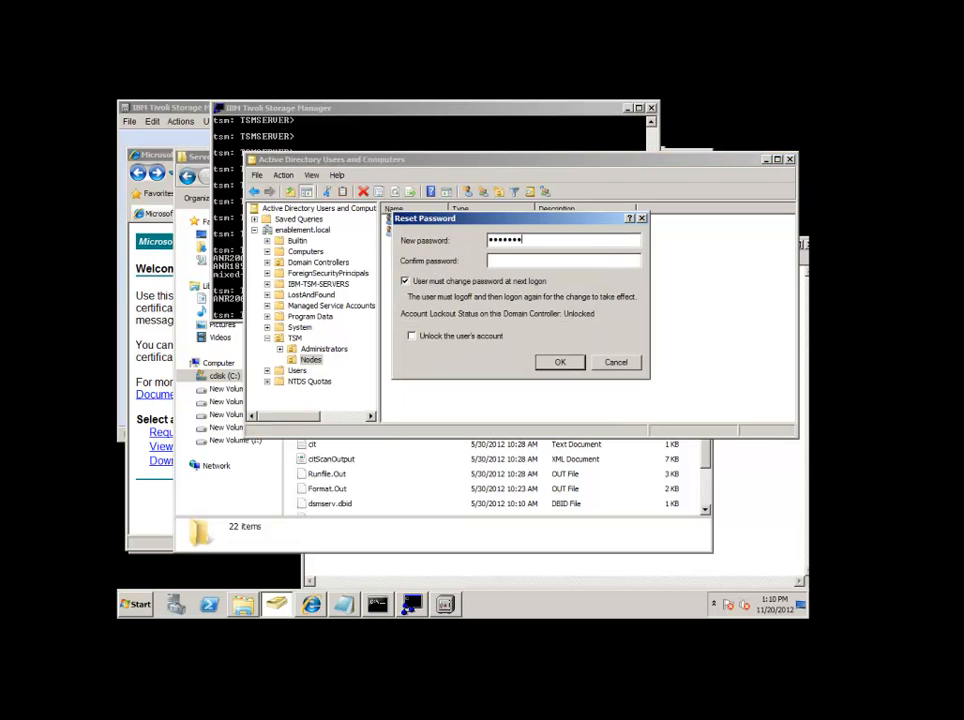
# Step: Give TRICIA a new password without forcing a change at next logon and confirm
pyautogui.write('••')
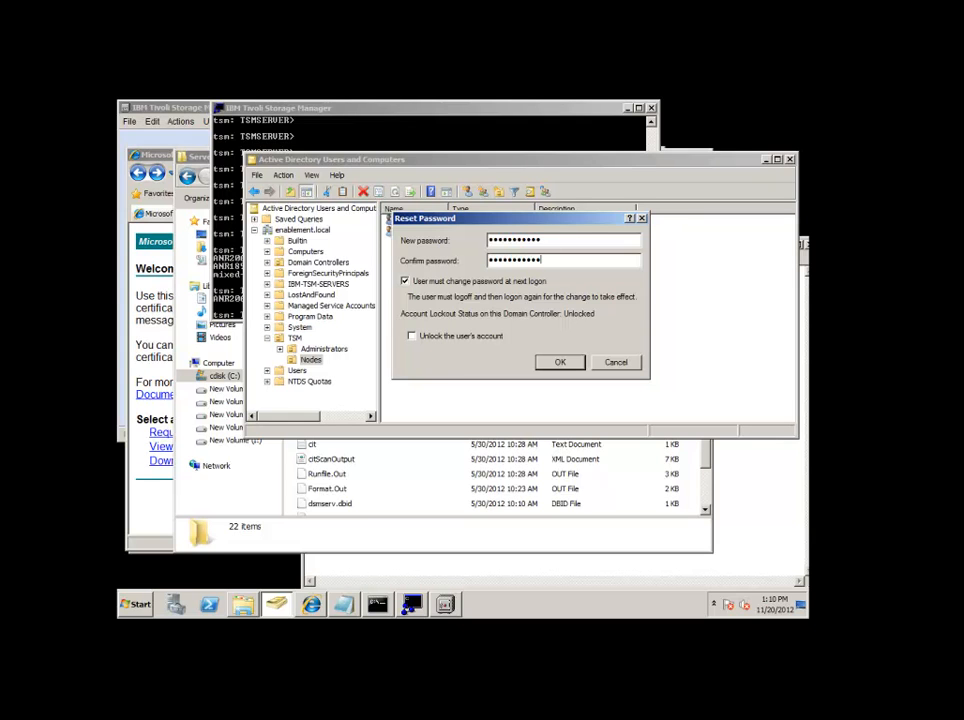
pyautogui.click(404, 280)
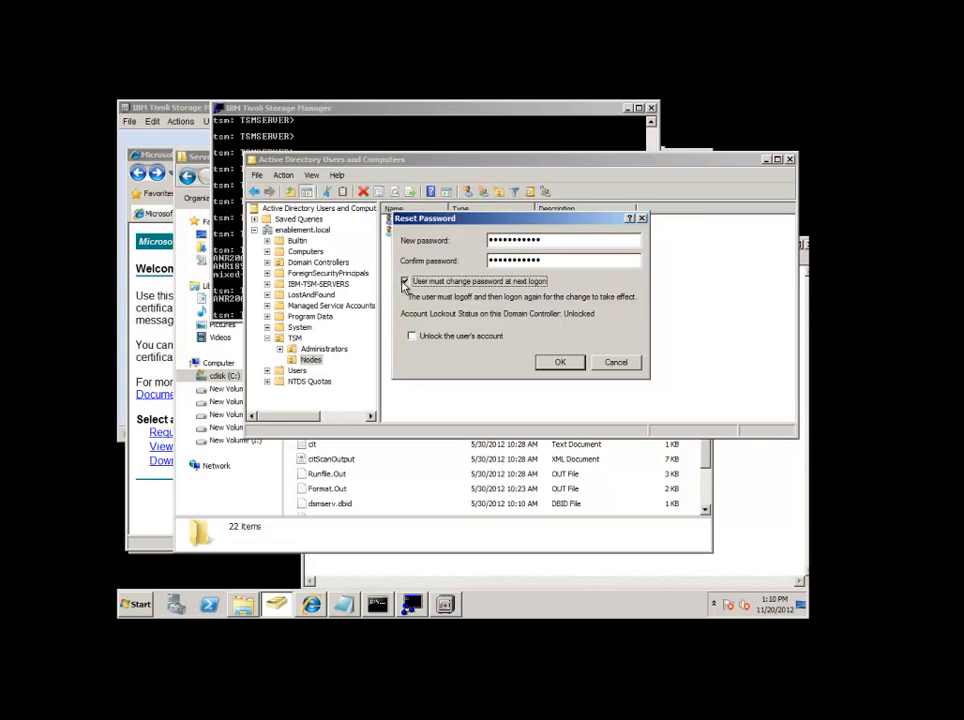
pyautogui.click(406, 280)
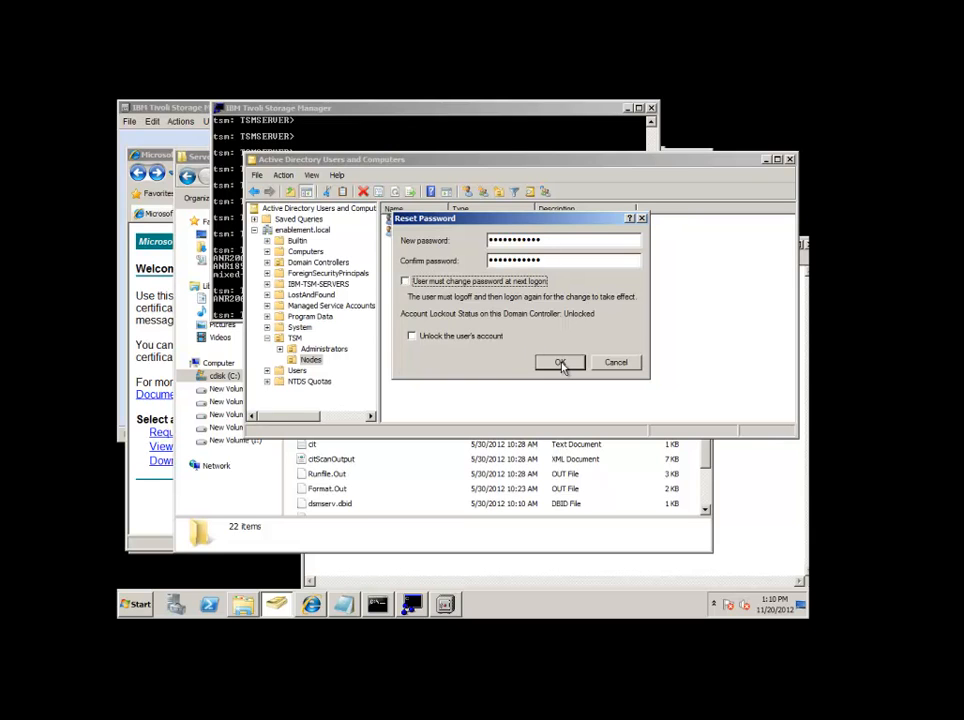
pyautogui.click(560, 362)
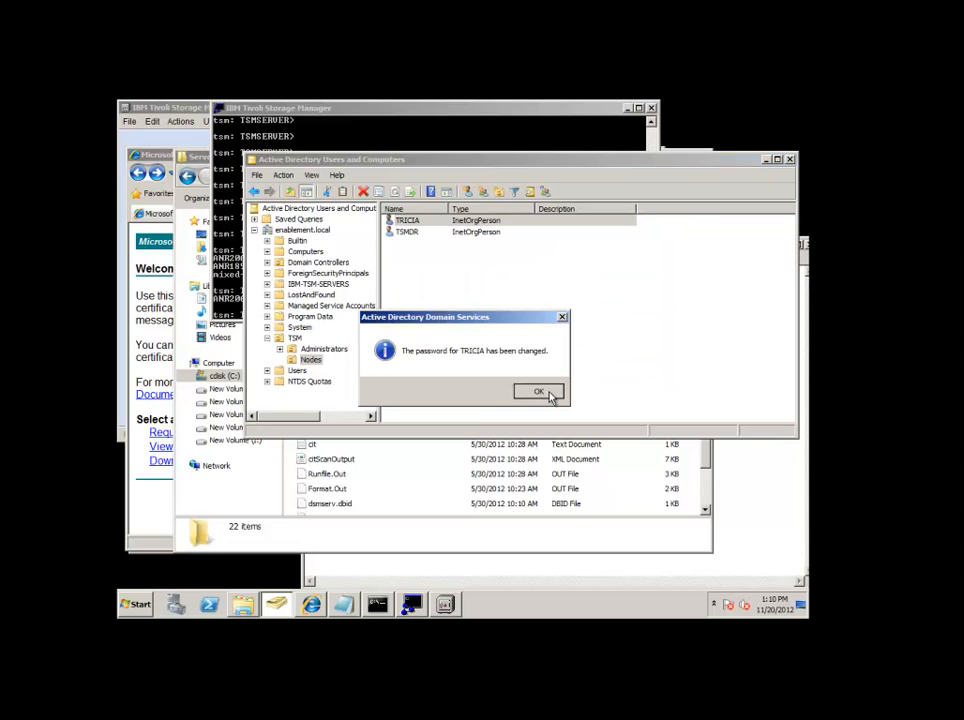
pyautogui.click(540, 390)
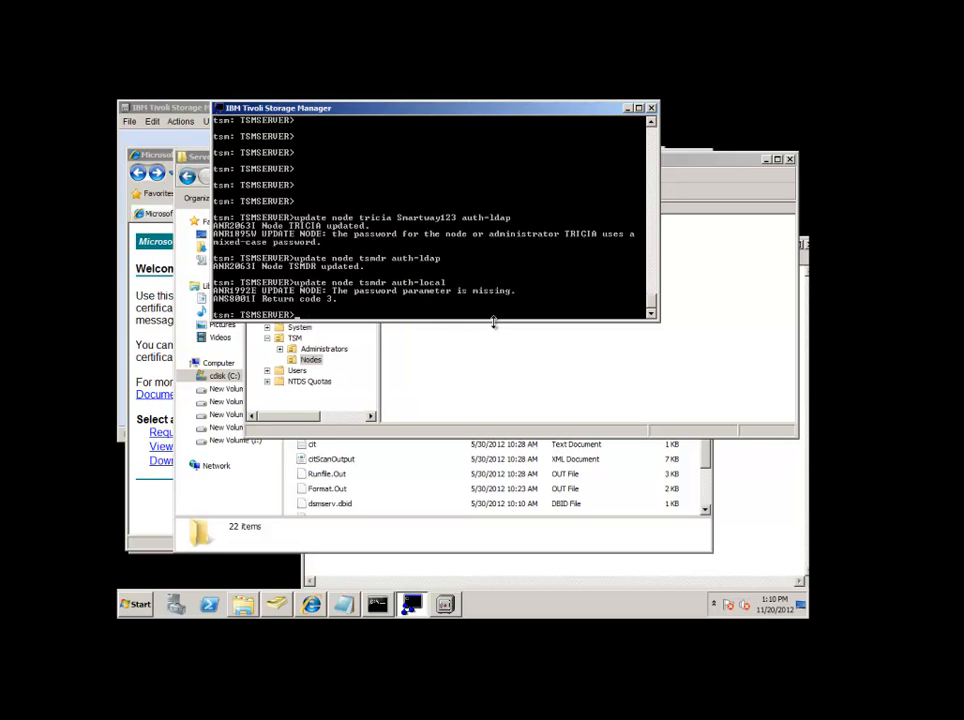
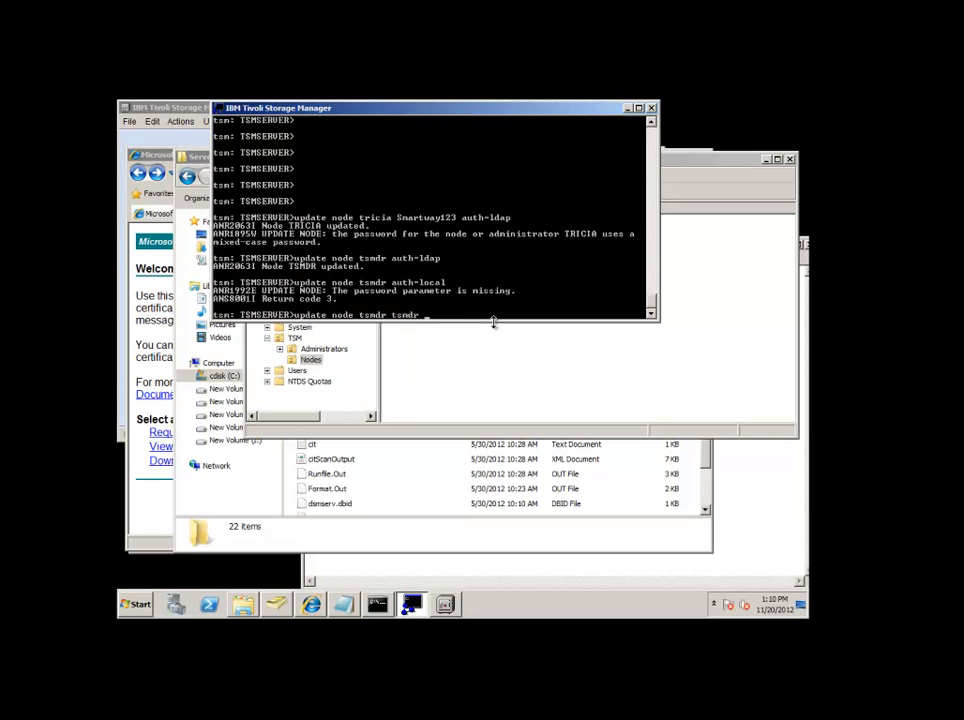
# Step: Issue 'update node tsmdr auth=local' to return TSMDR to local authentication
pyautogui.write('auth-loca')
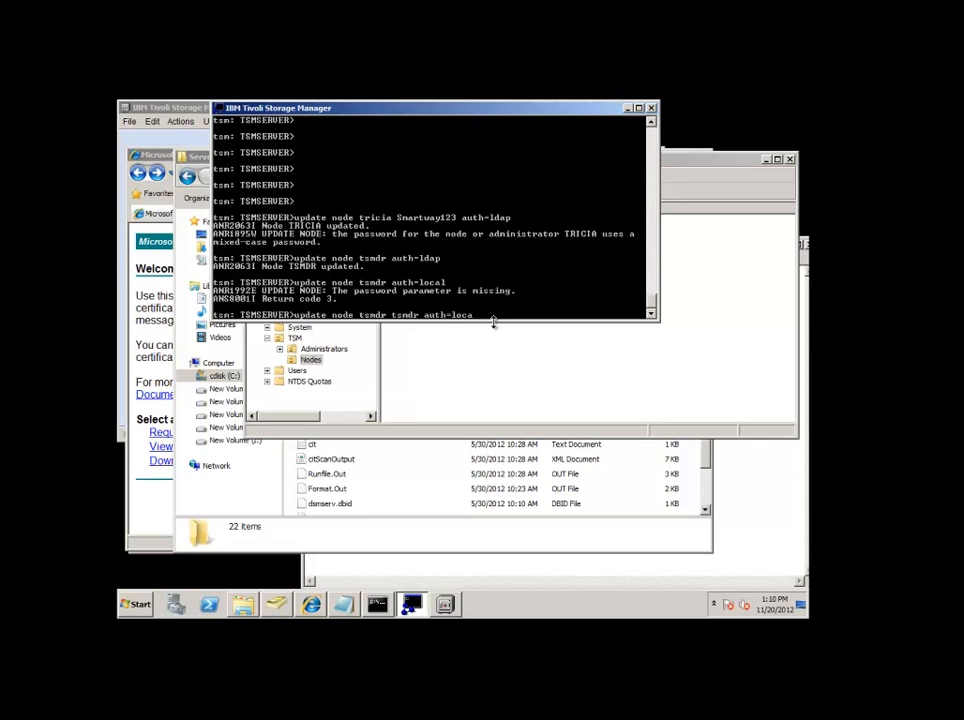